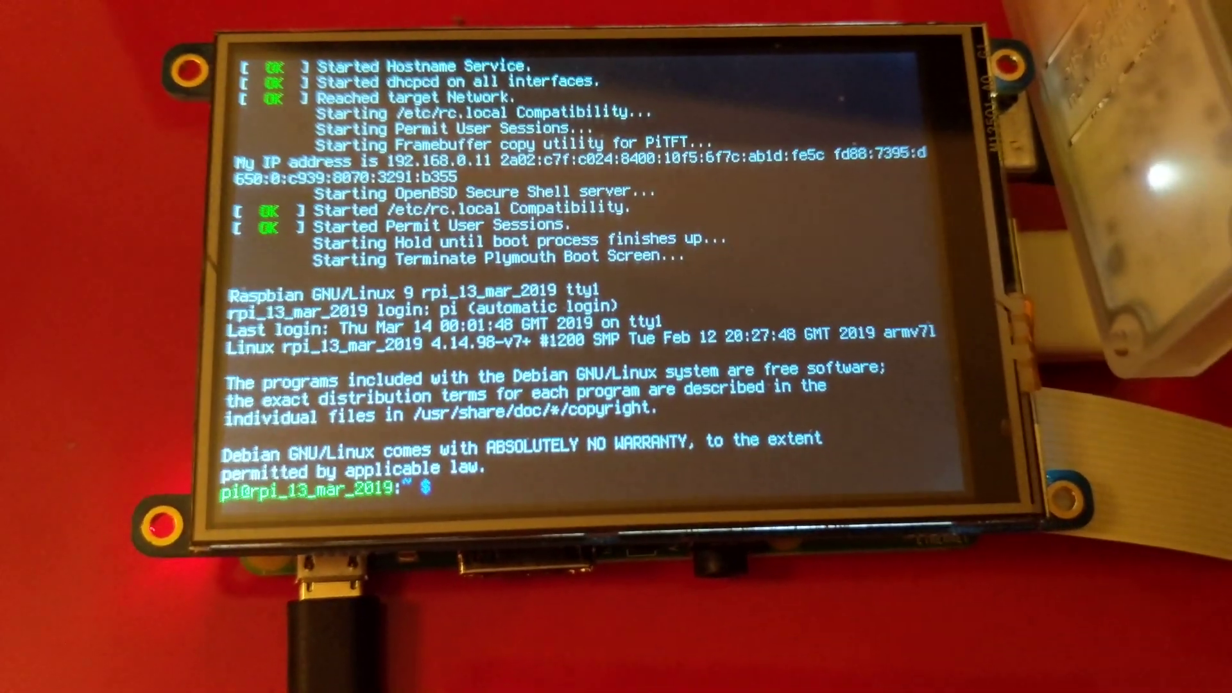
type("sudo shutdown now")
type("cd python-tflite-source/edgetpu")
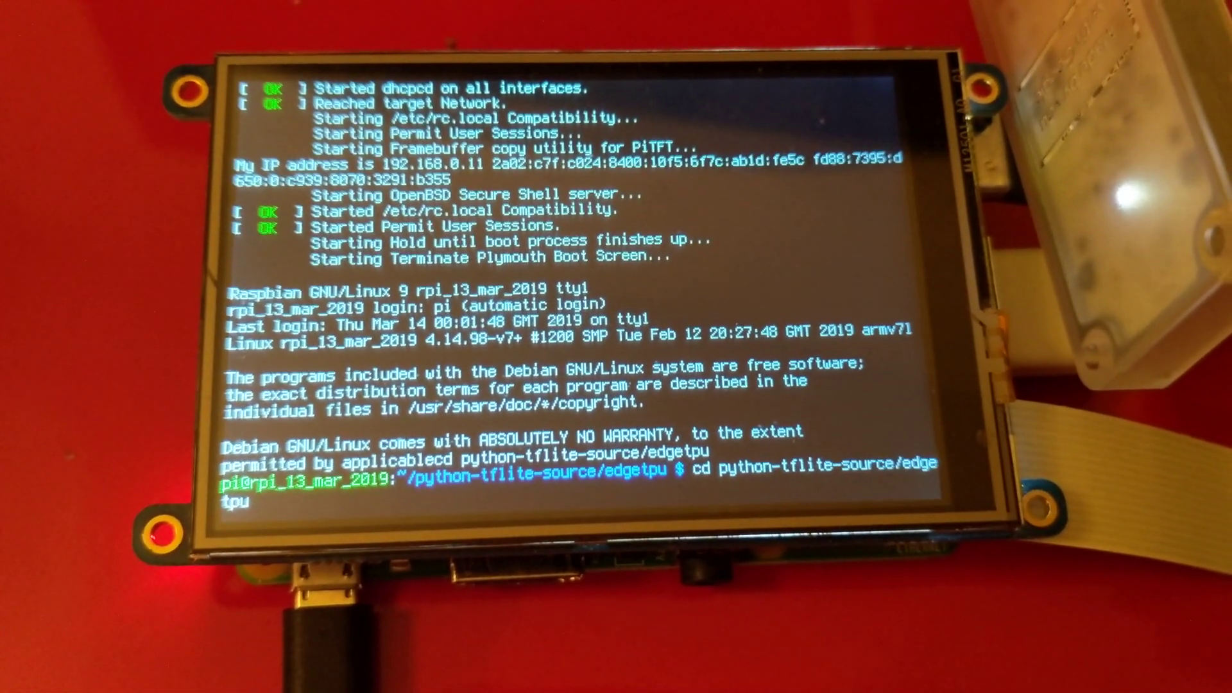
type("python3 demo/classify_capture.py --model test_data/mobilenet_v2_1.0_224_quant_edgetpu.tflite --label test_data/imagenet_labels.txt")
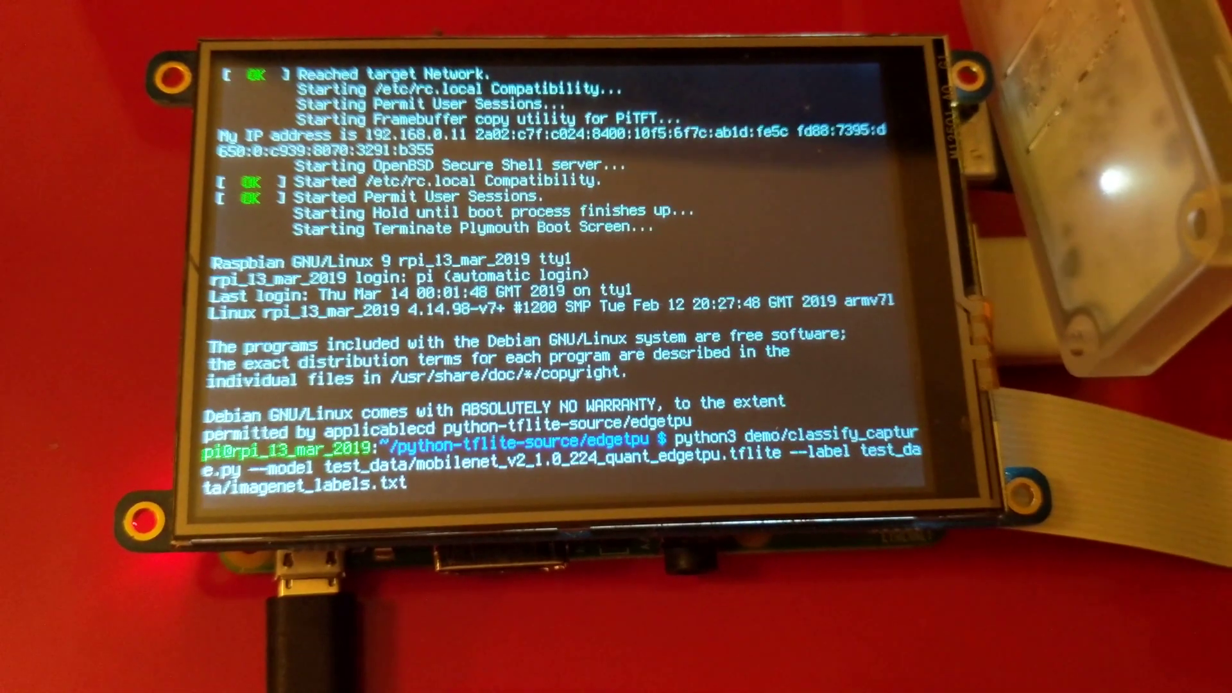